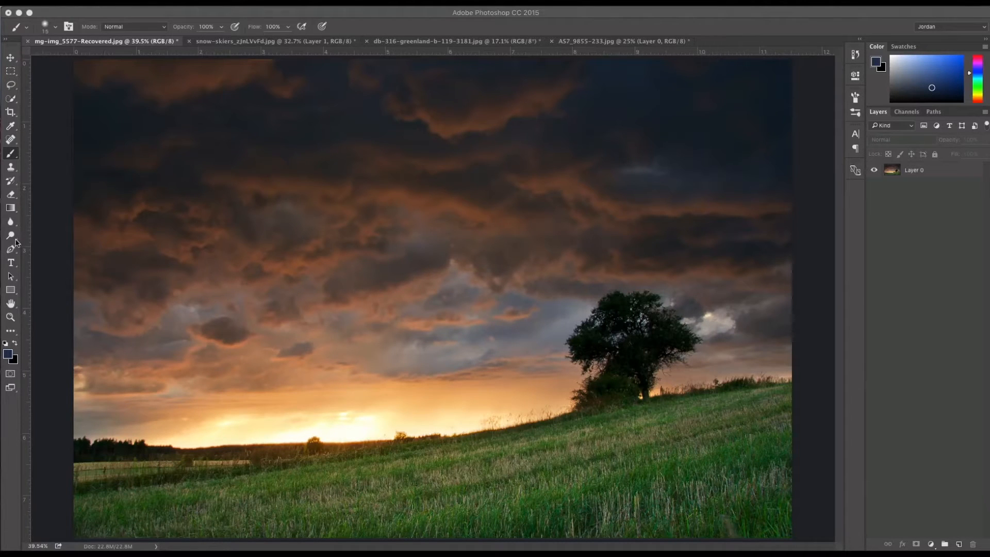
- Pick the Dodge tool from the toolbar, revealing its Range and Exposure options
click(10, 235)
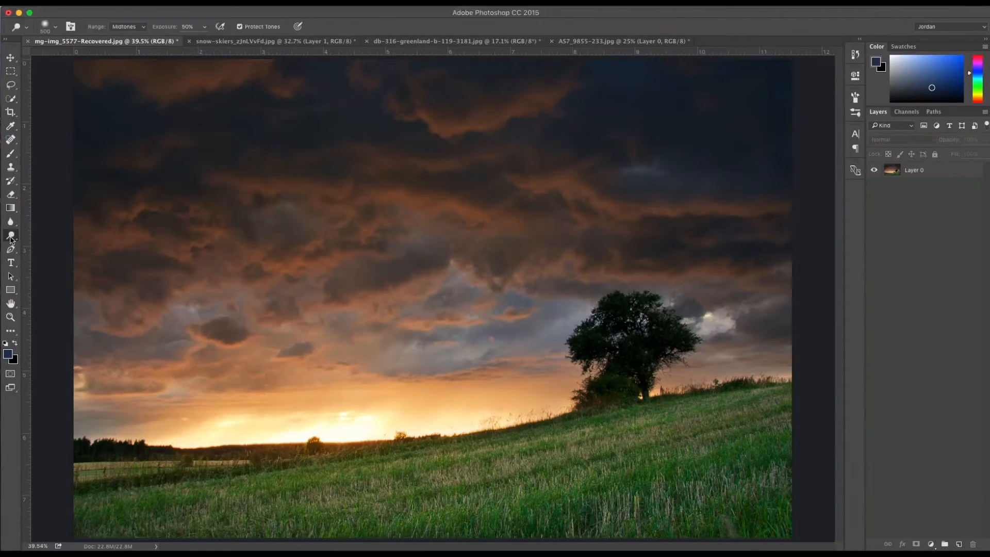
click(10, 236)
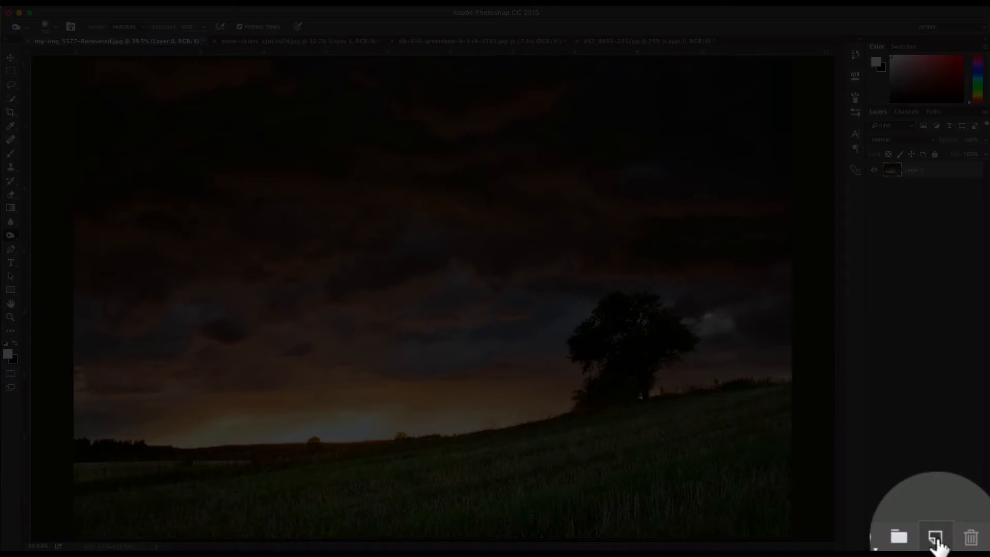
- Create an empty layer above the photo and set its blend mode to Overlay
click(935, 538)
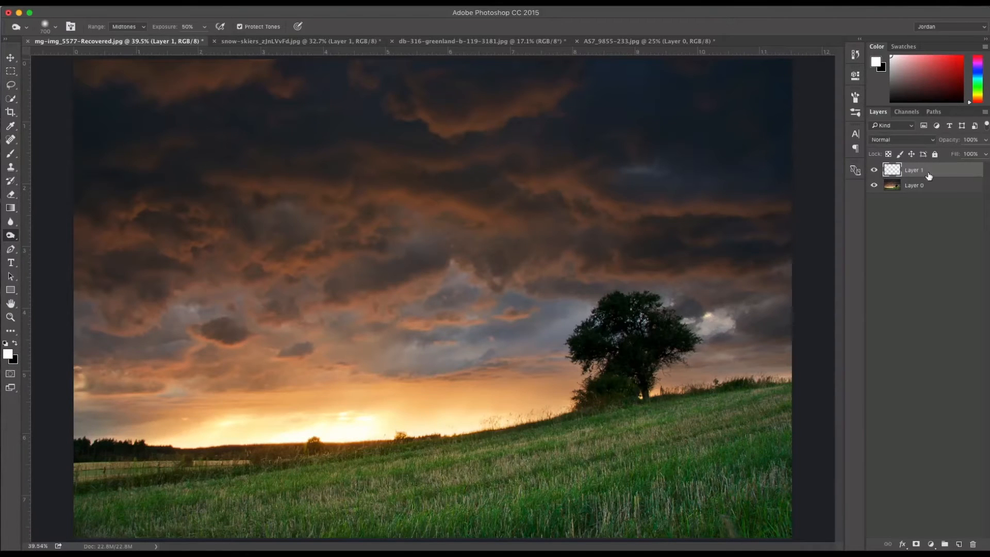
mouse_move(902, 140)
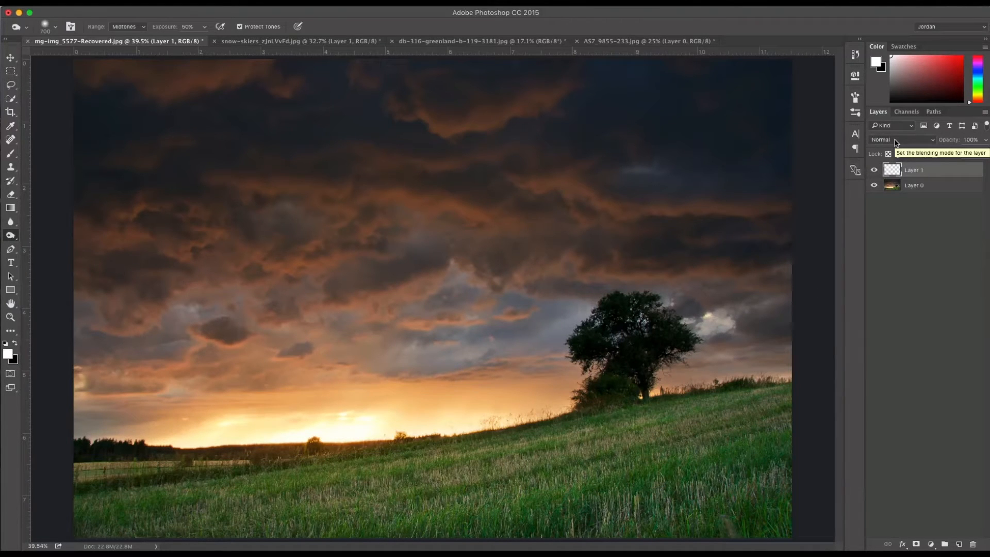
click(903, 140)
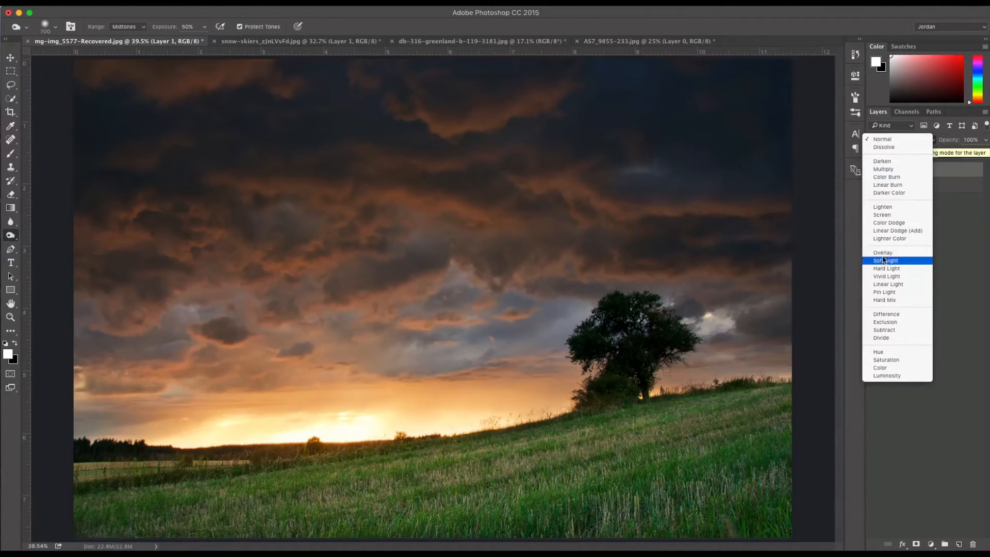
click(883, 252)
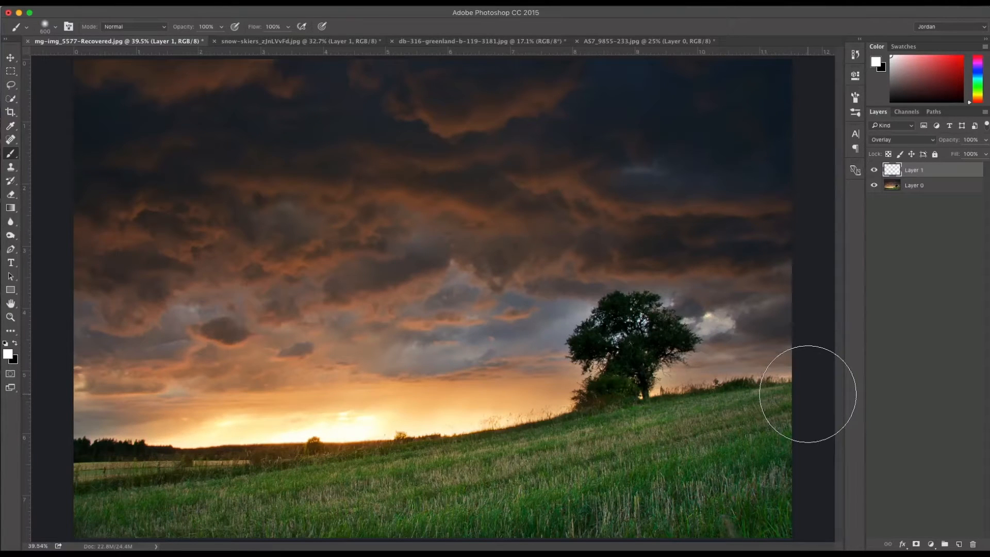
mouse_move(241, 117)
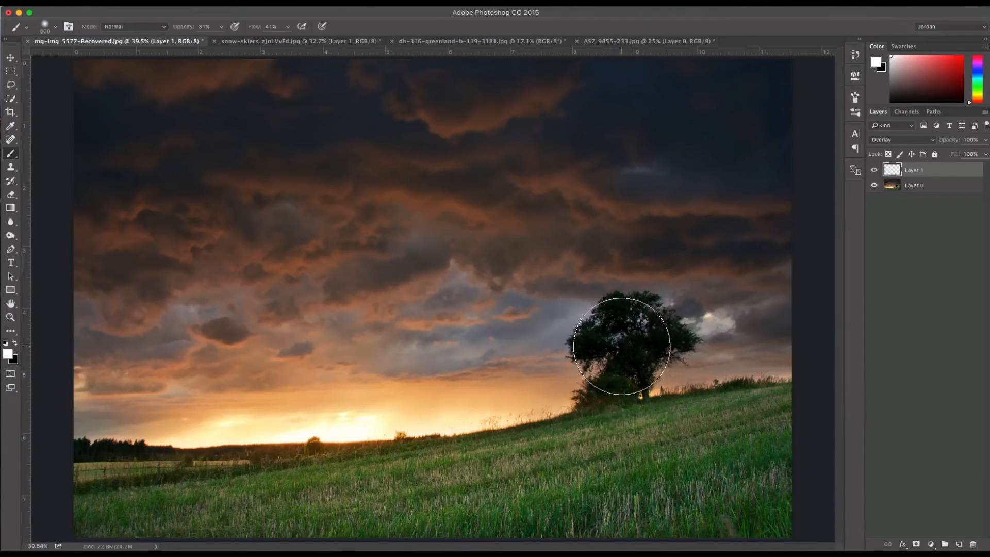
- Paint soft white strokes over the slope grass, left clouds and around the setting sun
drag(621, 347, 631, 384)
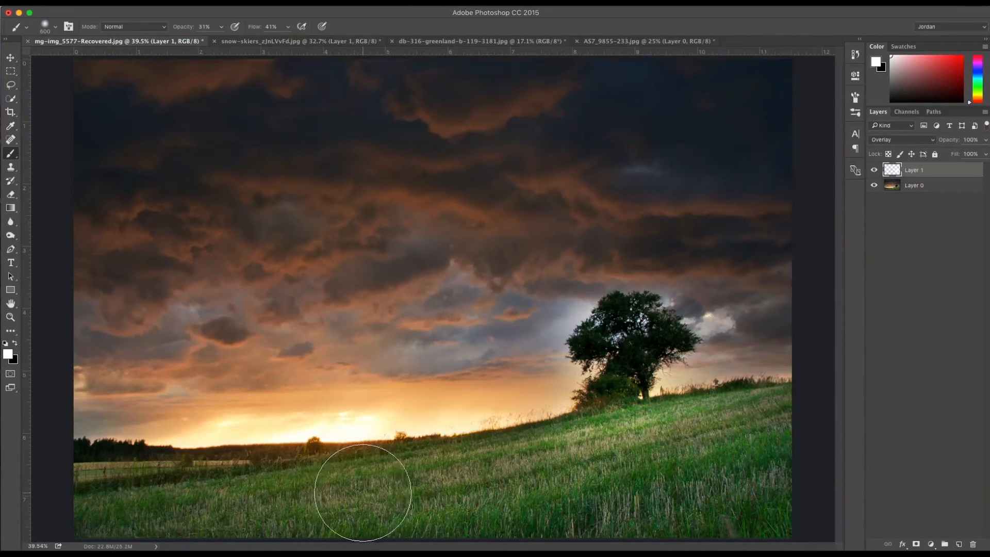
mouse_move(133, 286)
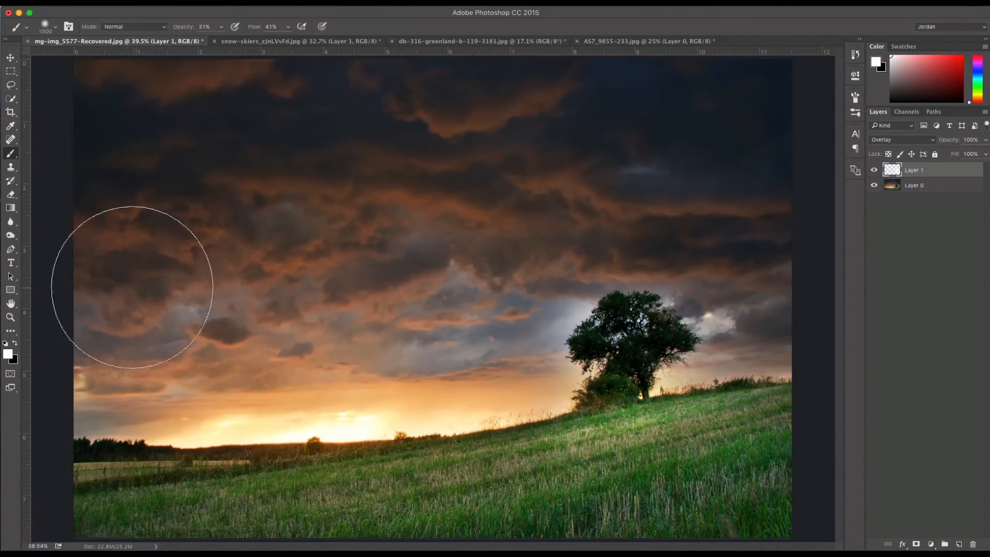
drag(133, 287, 155, 234)
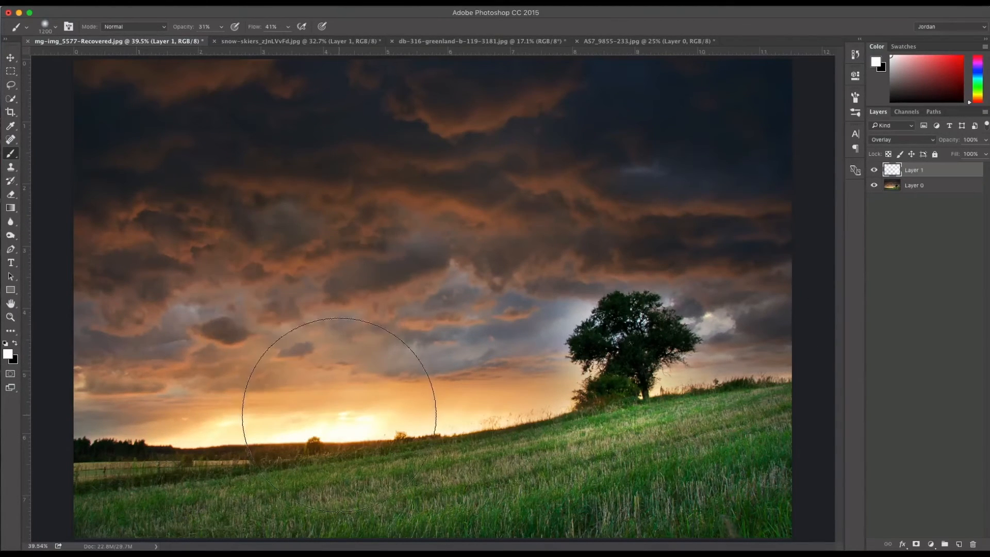
drag(340, 417, 606, 417)
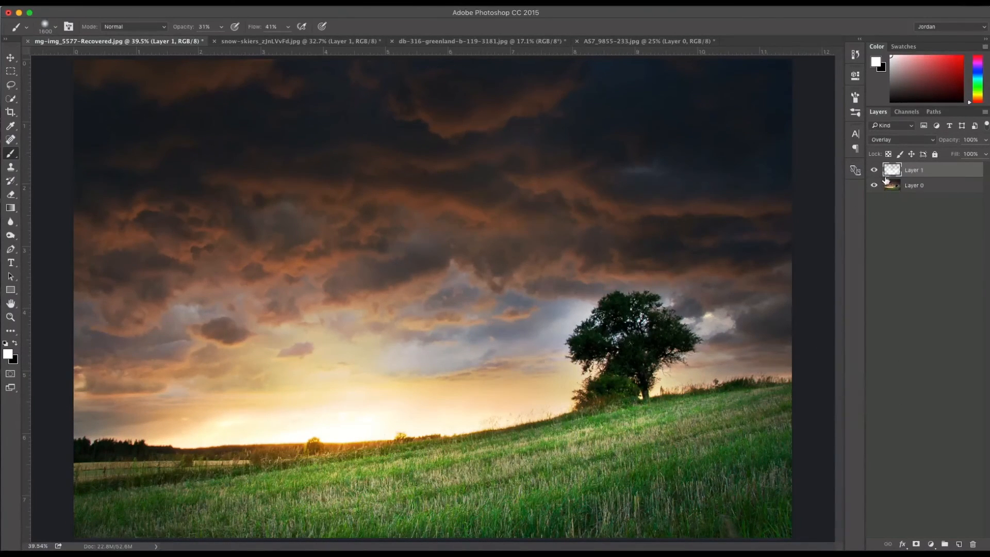
- Hide Layer 1 to compare the photo before and after dodging
click(875, 172)
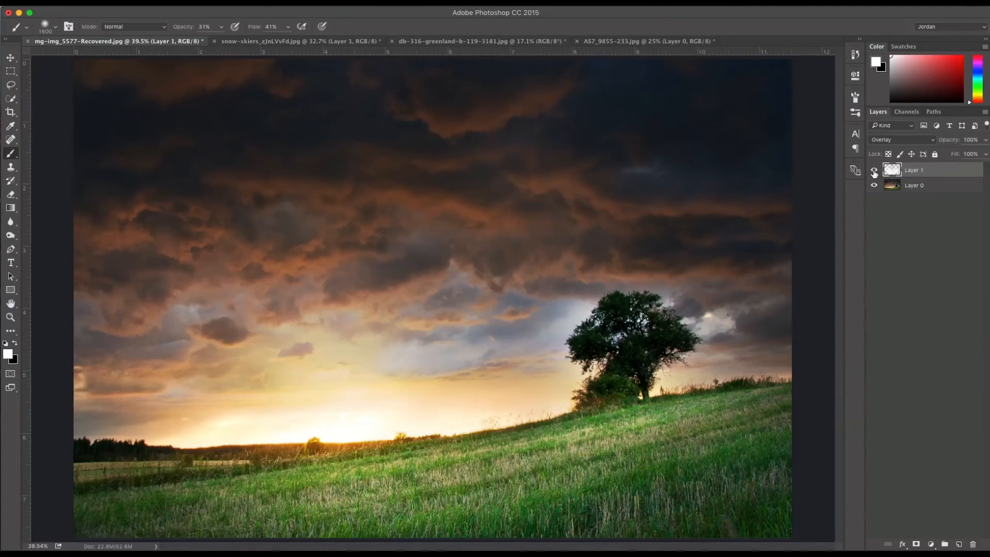